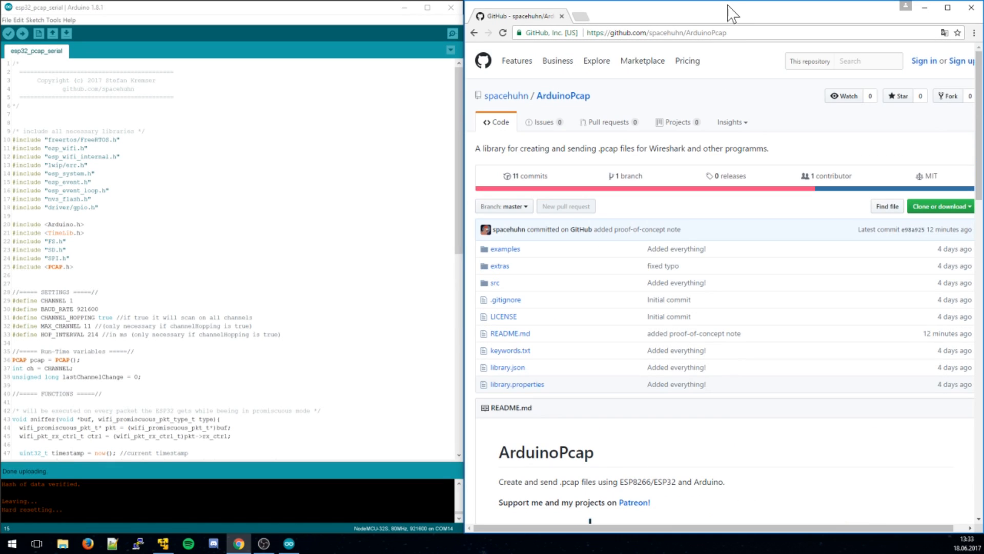
pyautogui.moveTo(692, 301)
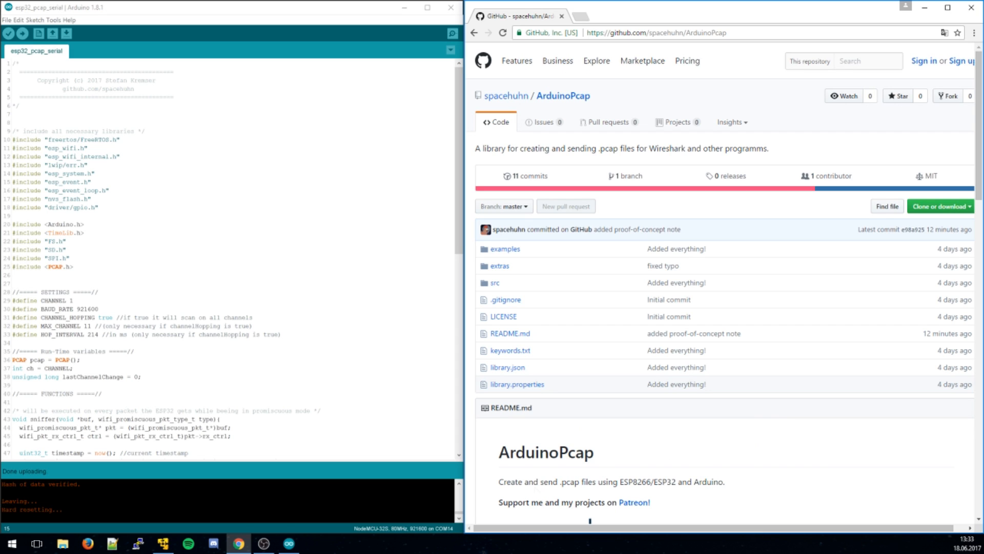
pyautogui.moveTo(825, 430)
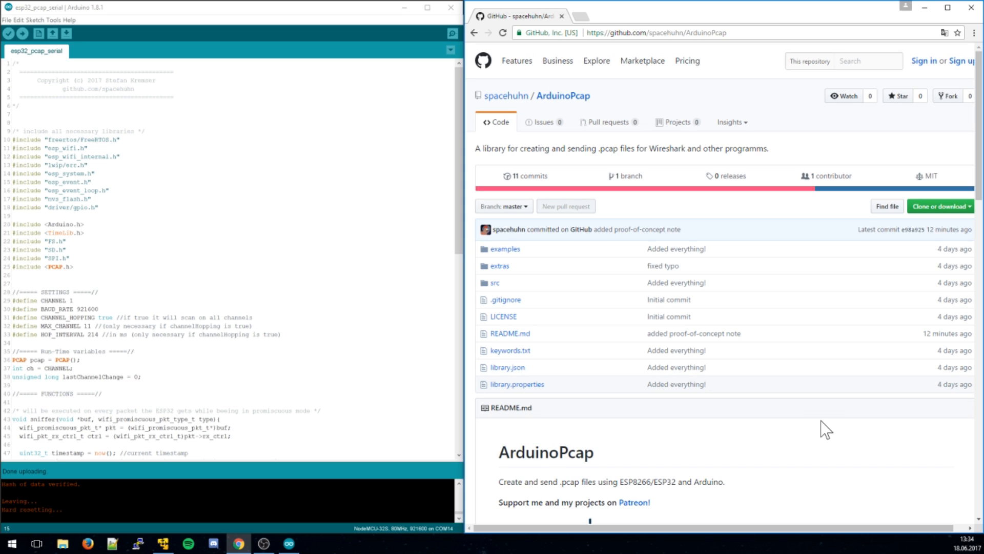
pyautogui.moveTo(817, 433)
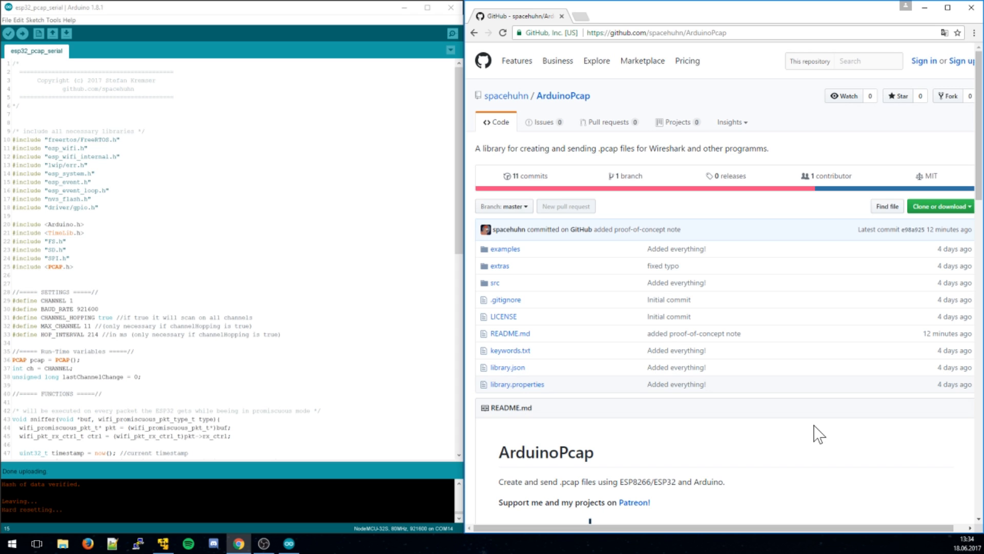
# - Browse the example sketches and load the ESP32 serial pcap example
pyautogui.scroll(-3)
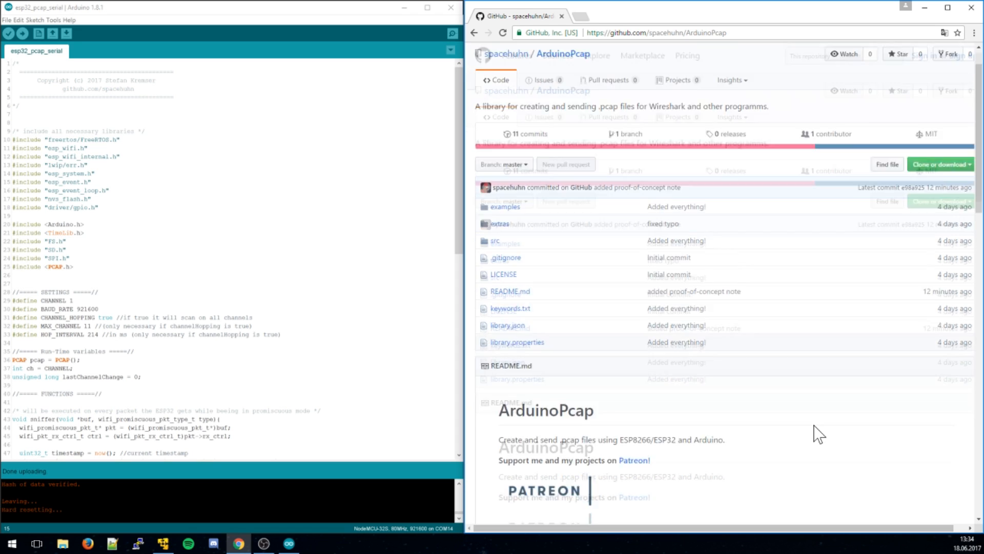
pyautogui.scroll(-3)
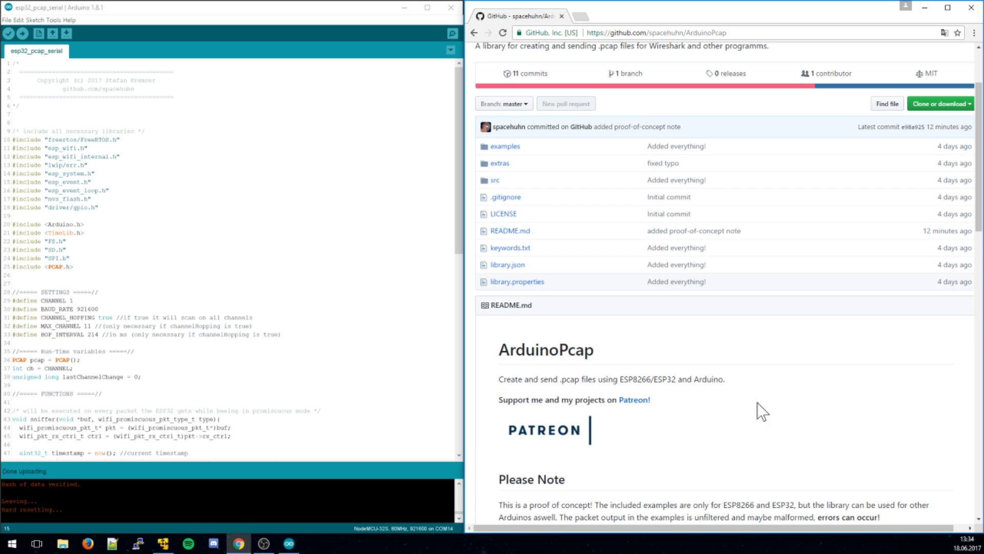
pyautogui.moveTo(779, 434)
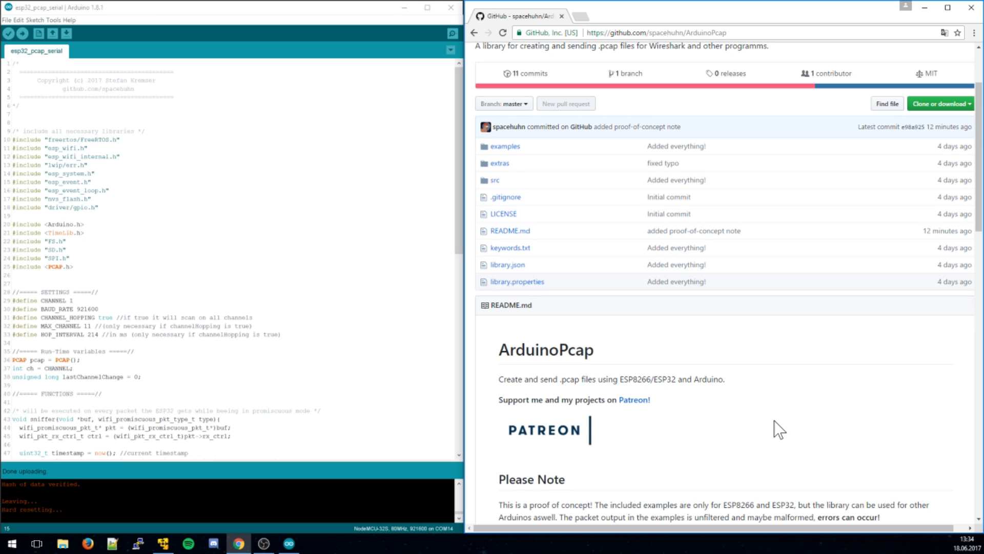
pyautogui.moveTo(728, 443)
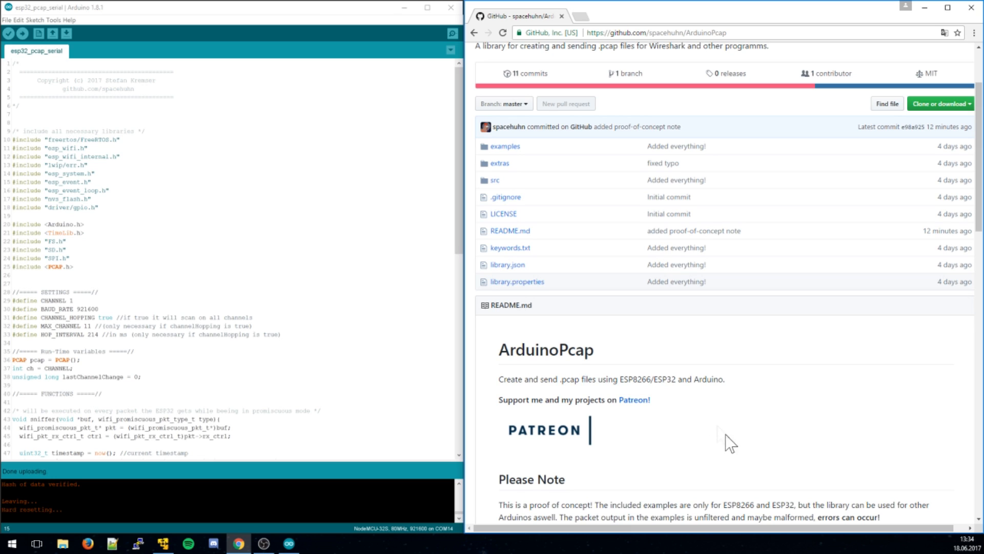
pyautogui.moveTo(728, 415)
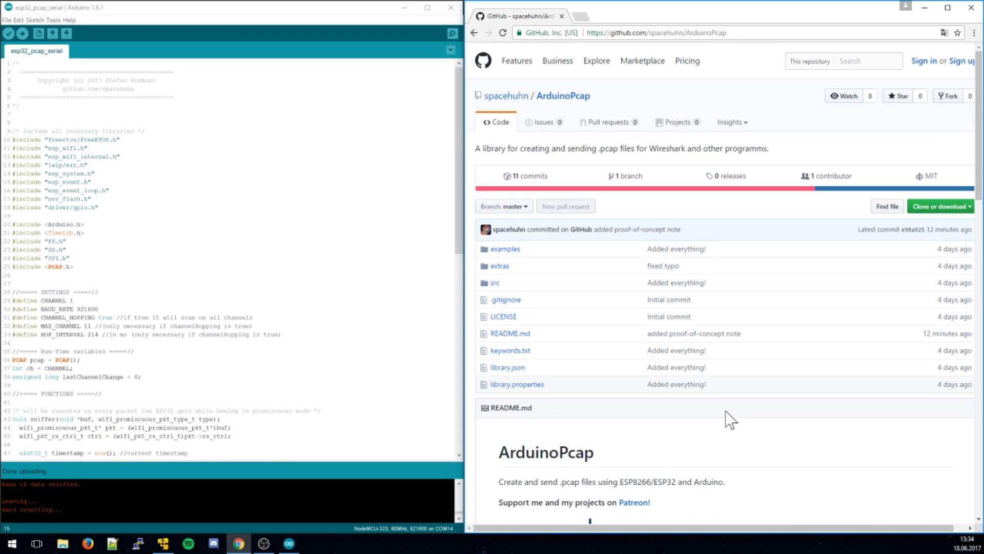
pyautogui.moveTo(734, 429)
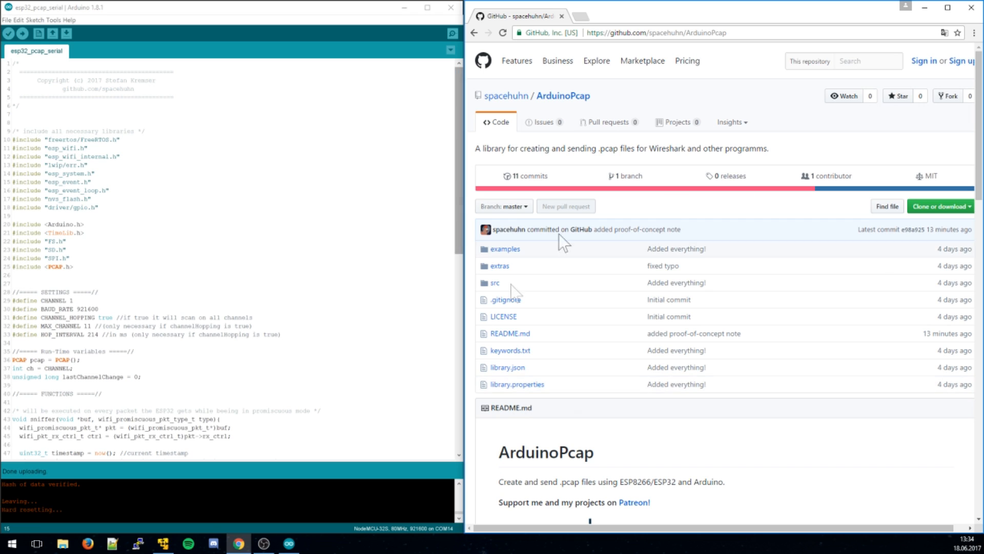
pyautogui.scroll(-3)
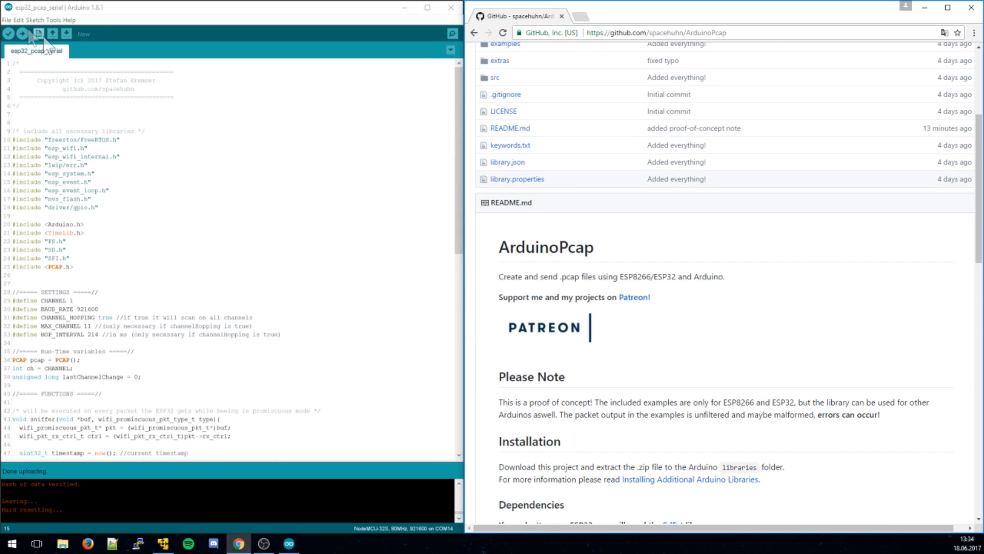
pyautogui.click(6, 19)
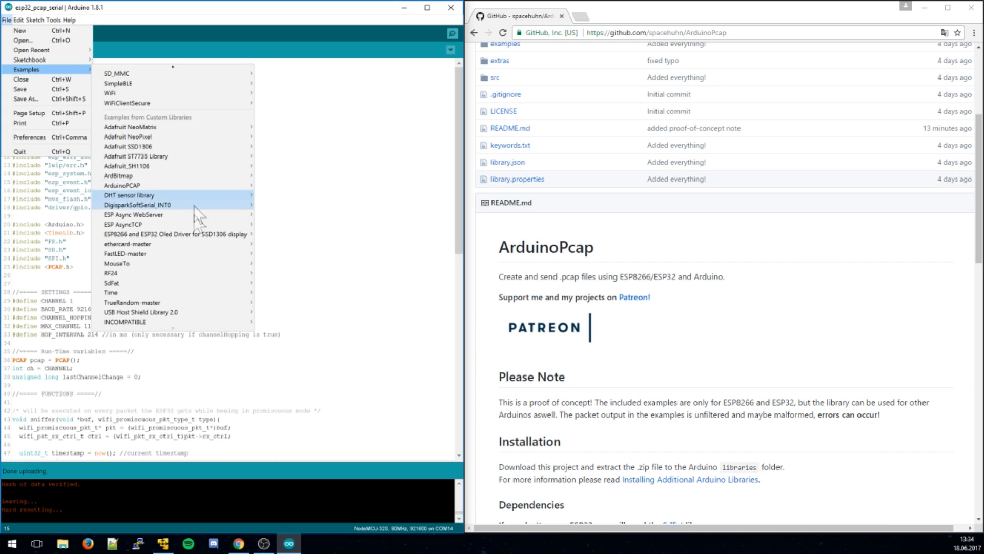
pyautogui.moveTo(122, 186)
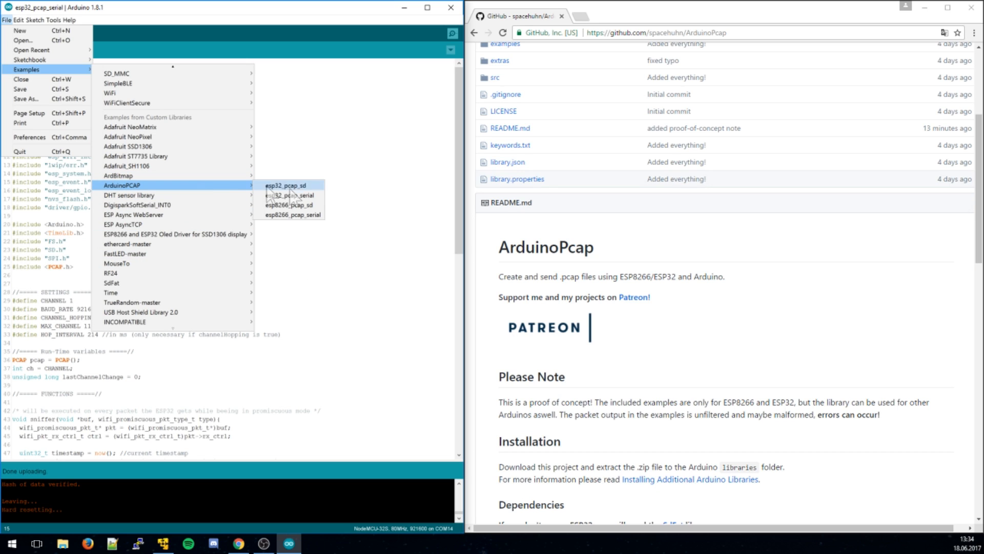
pyautogui.moveTo(320, 195)
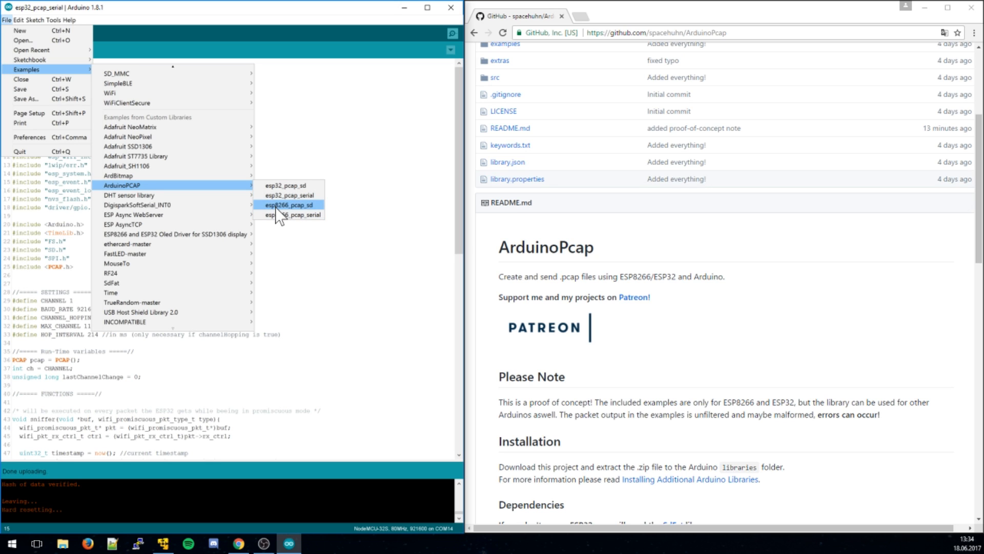
pyautogui.moveTo(308, 185)
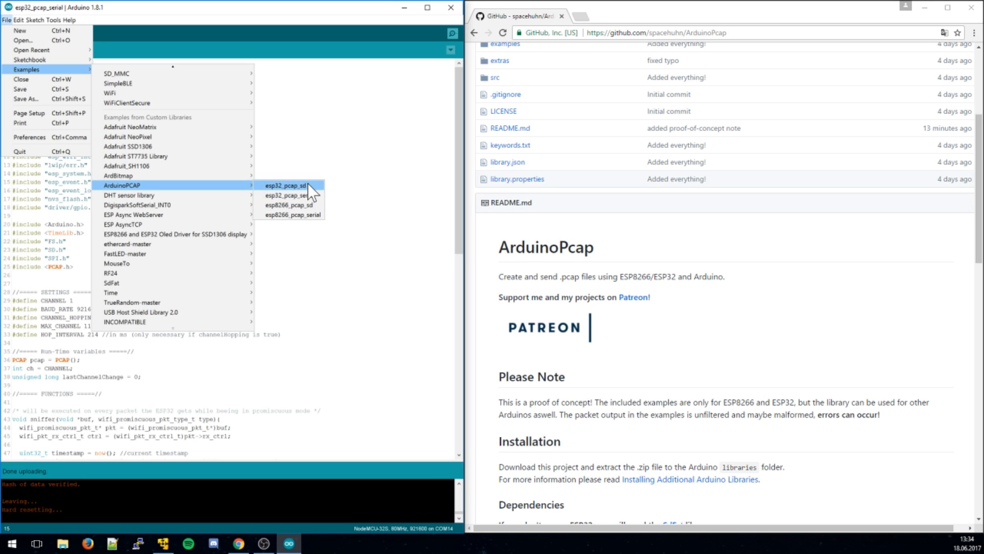
pyautogui.click(286, 185)
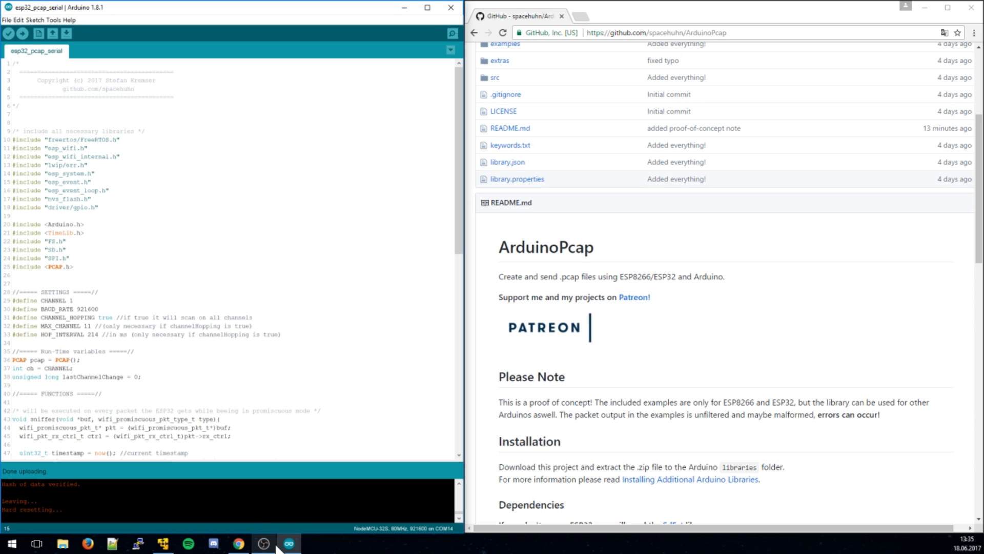
# - Unlock the Kali VM and run python3 SerialShark.py from the Desktop terminal
pyautogui.click(162, 543)
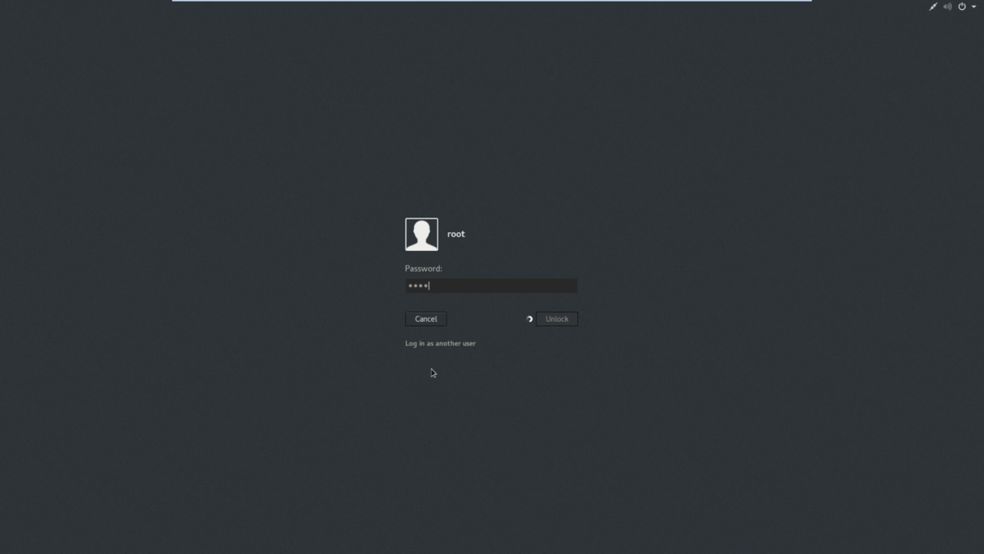
pyautogui.click(554, 318)
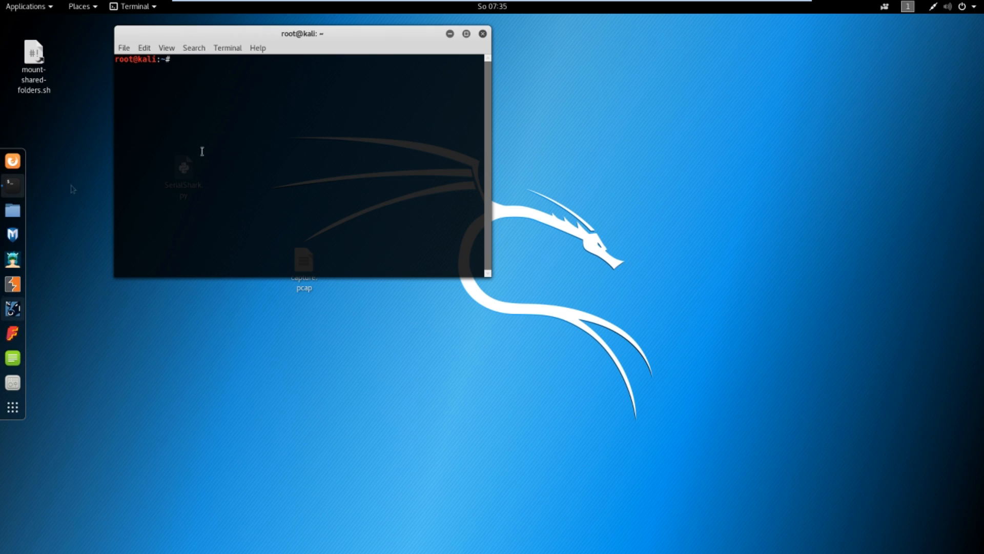
pyautogui.moveTo(302, 33); pyautogui.dragTo(594, 185)
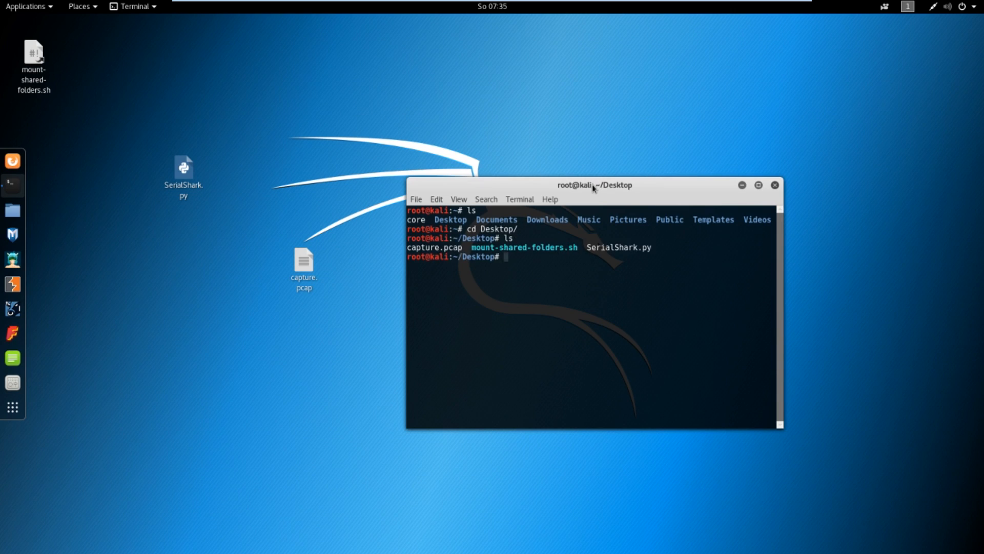
pyautogui.write('p')
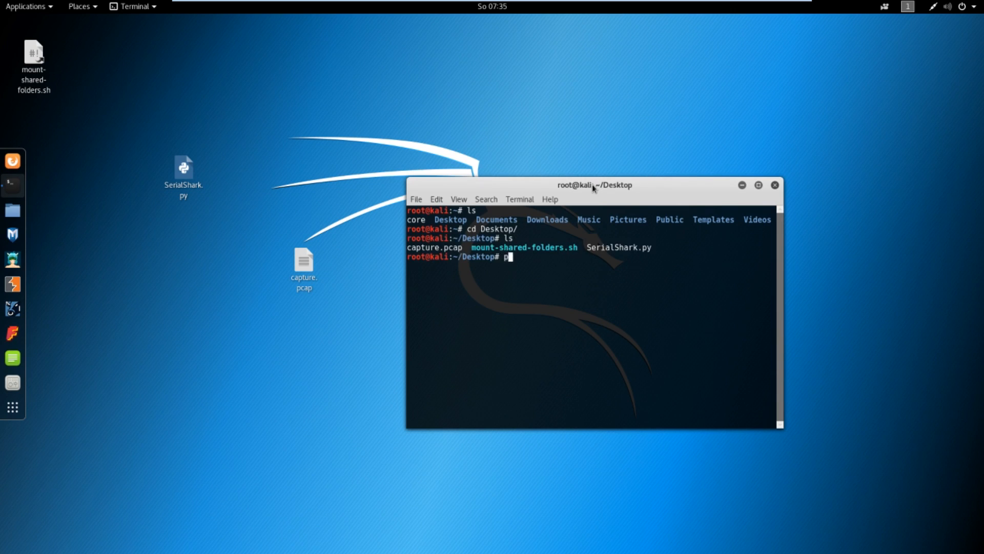
pyautogui.write('ython3 p')
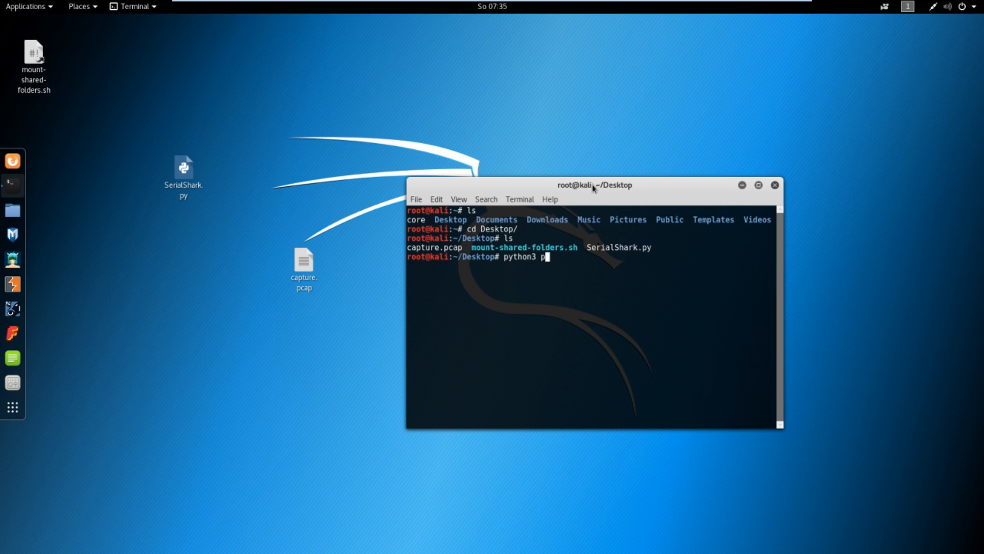
pyautogui.write('SerialShark.py')
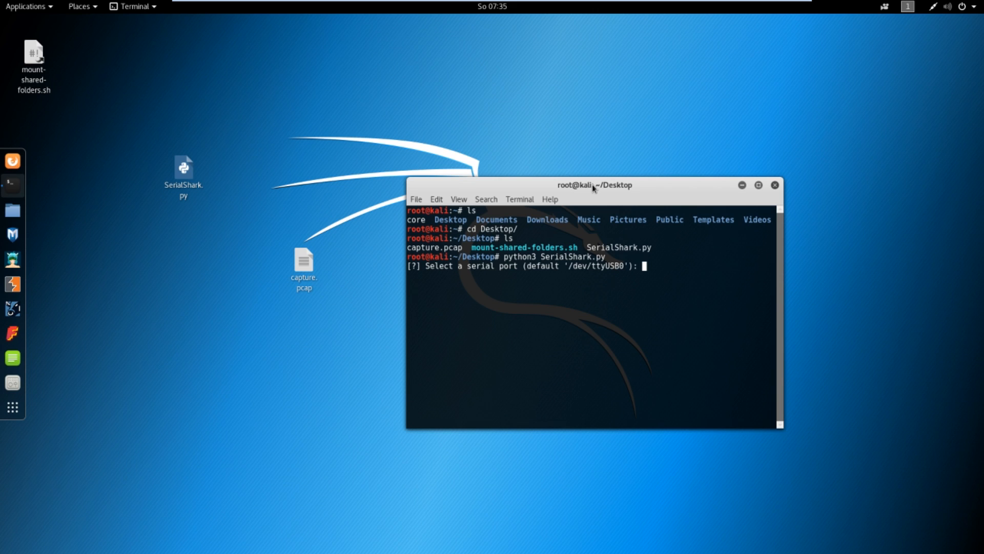
# - Attach the Cygnal CP2102 USB to UART Bridge to the Kali guest via Removable Devices
pyautogui.click(247, 12)
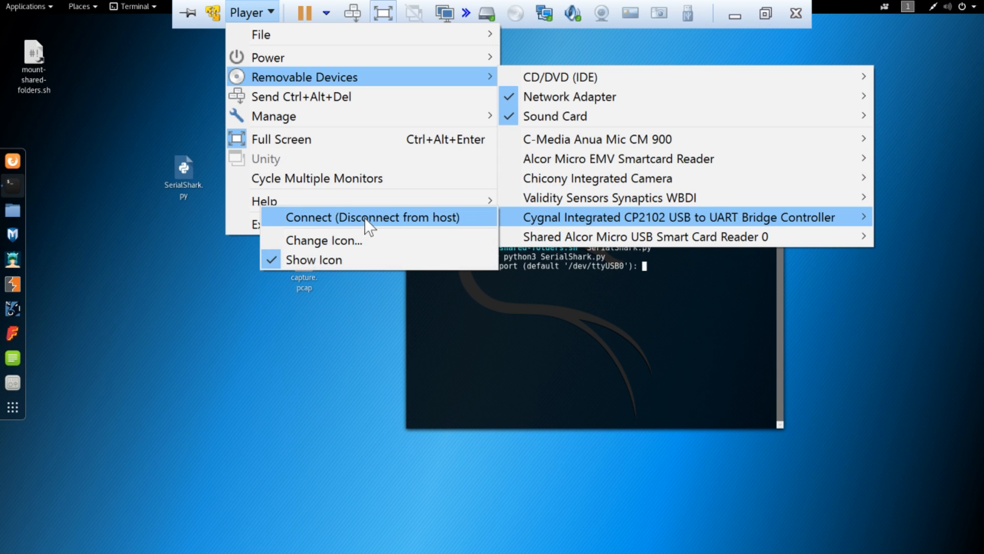
pyautogui.click(678, 217)
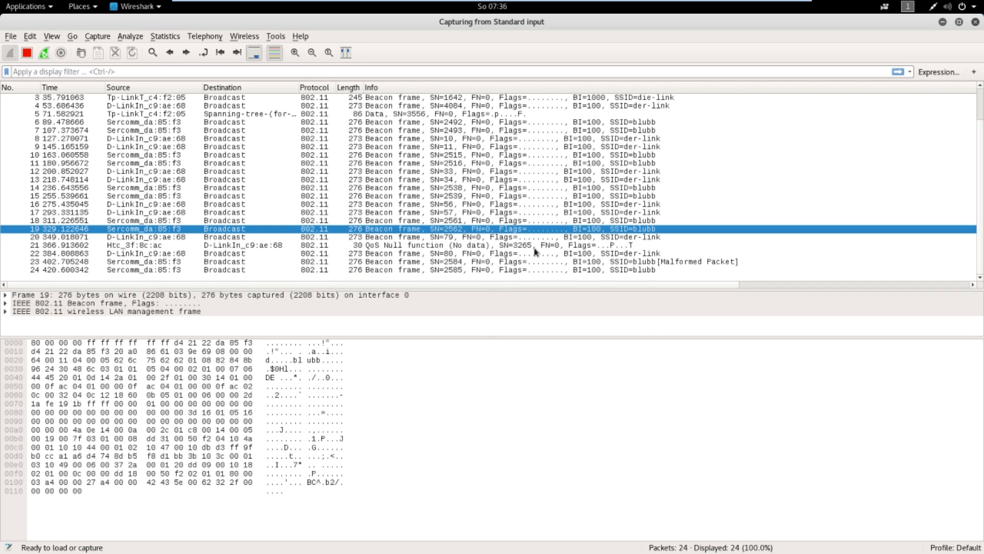
# - Review the captured 802.11 beacon frames before returning to the SerialShark terminal log
pyautogui.scroll(-3)
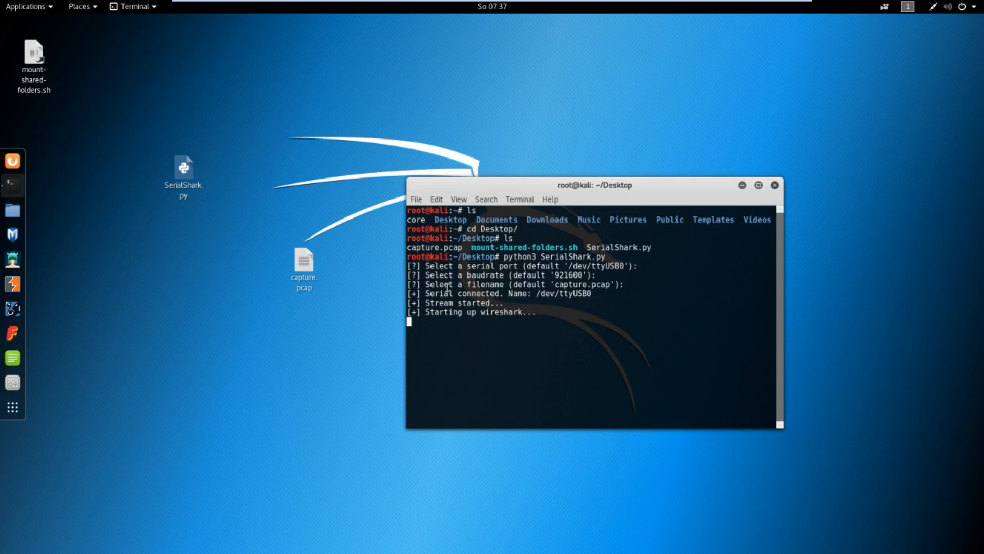
# - View capture.pcap as garbled text in Text Editor, close it, and choose Open With Other Application
pyautogui.click(303, 263)
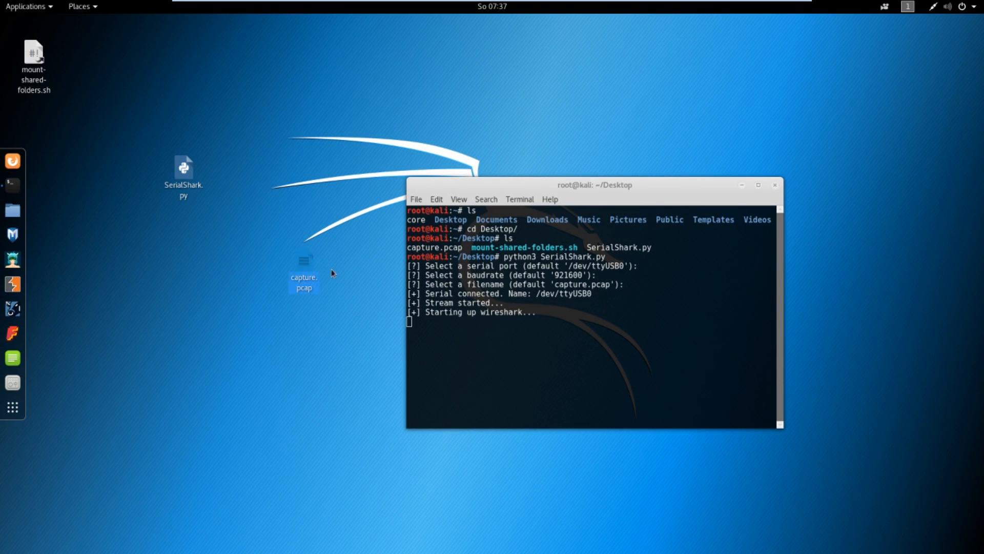
pyautogui.doubleClick(304, 259)
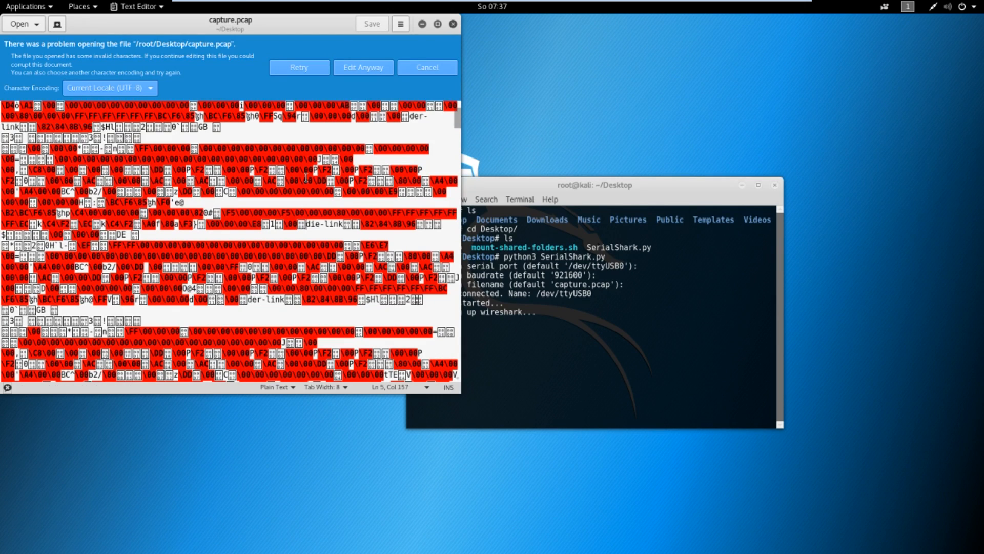
pyautogui.click(427, 67)
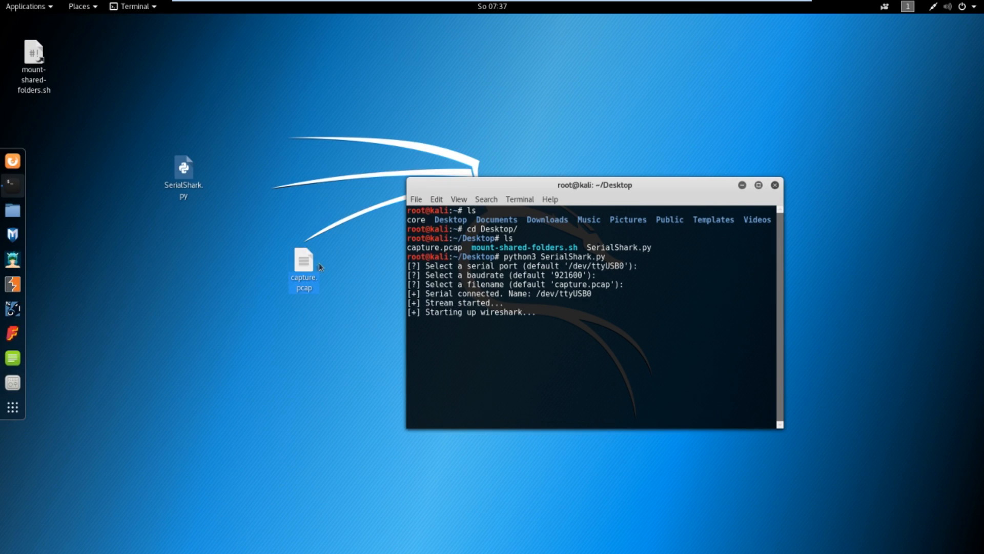
pyautogui.rightClick(303, 263)
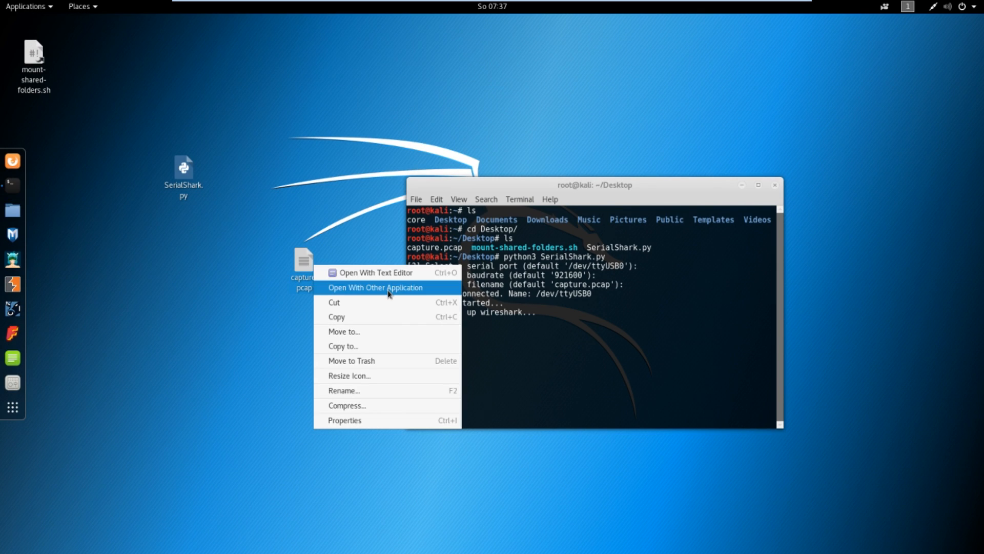
pyautogui.click(375, 287)
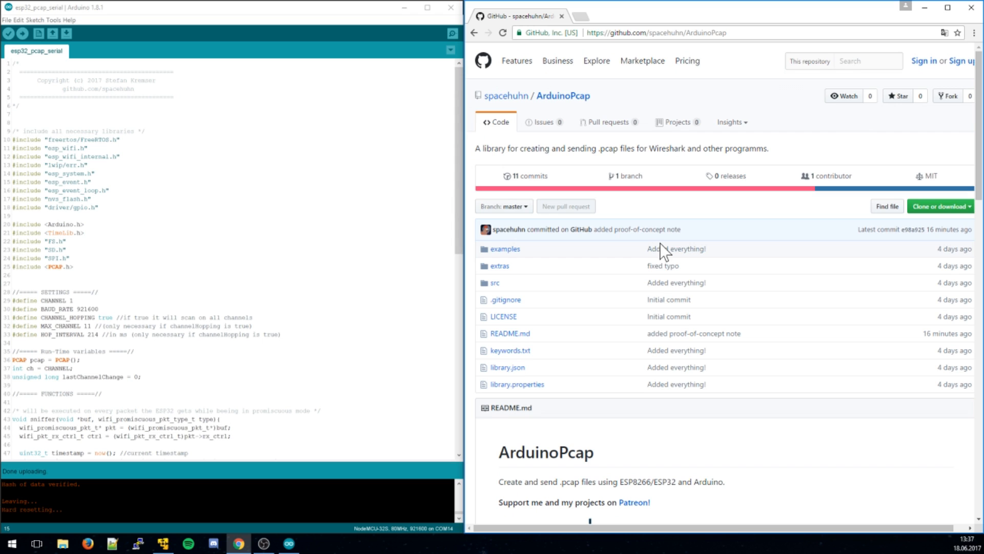
# - Reach the ArduinoPcap Dependencies list and visit the Arduino Time Library repository
pyautogui.scroll(-3)
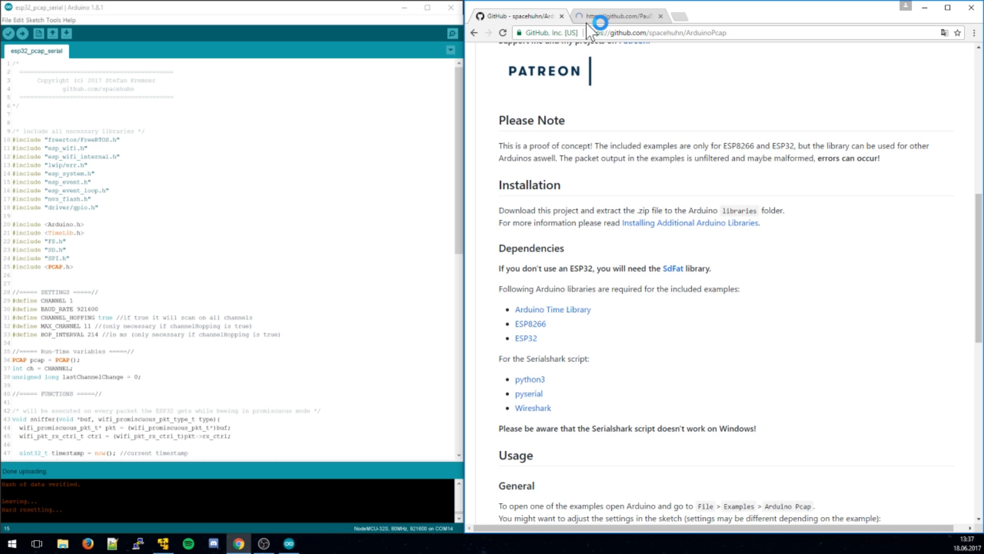
pyautogui.click(618, 15)
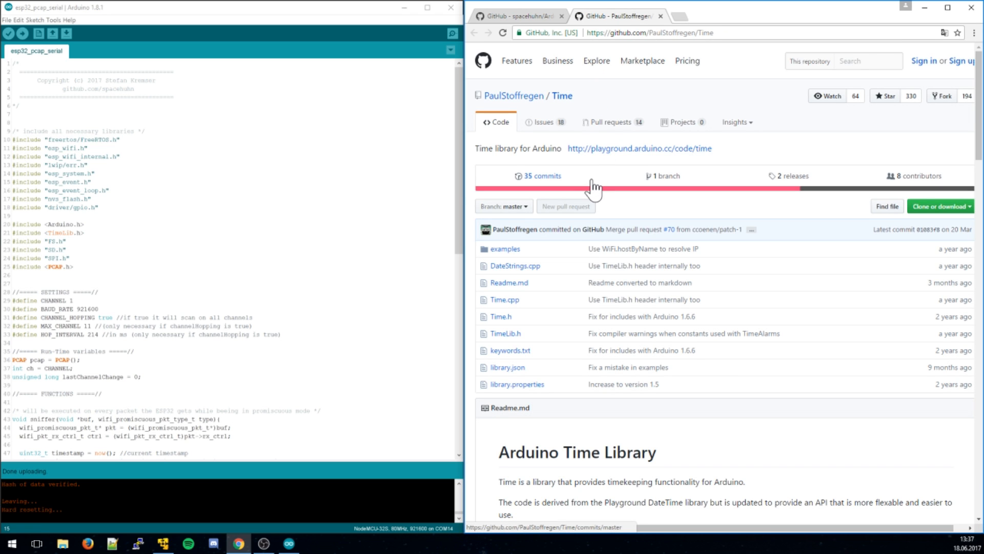
pyautogui.scroll(-3)
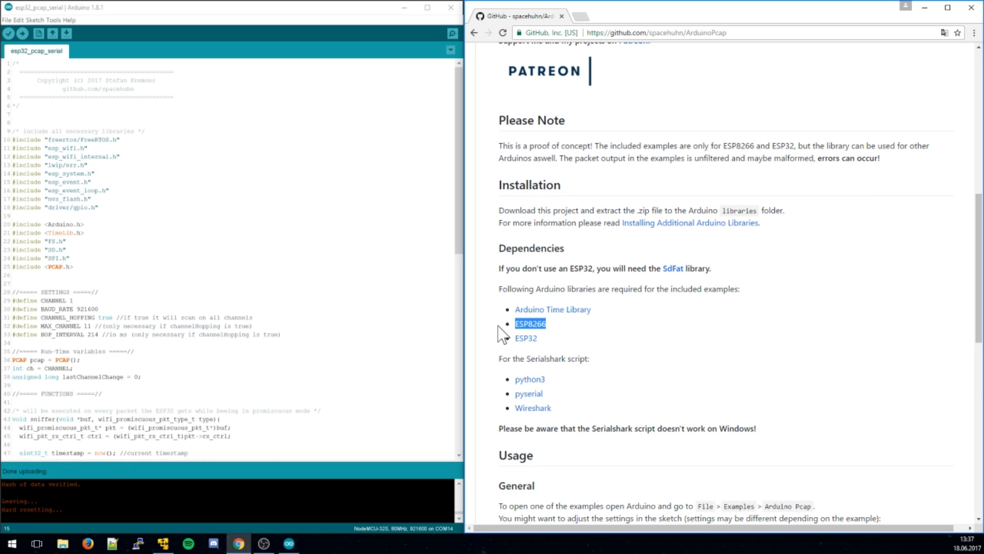
pyautogui.moveTo(514, 388)
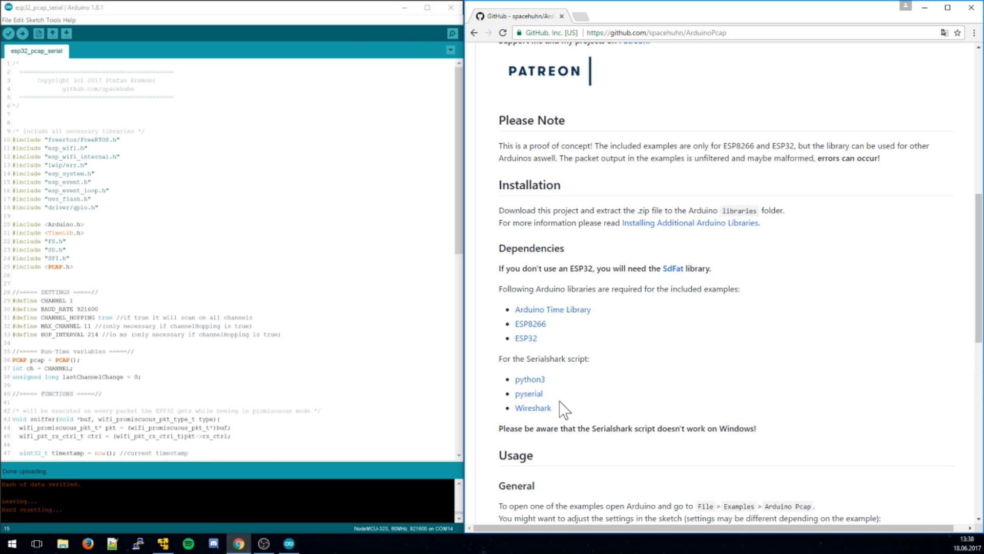
pyautogui.moveTo(559, 408)
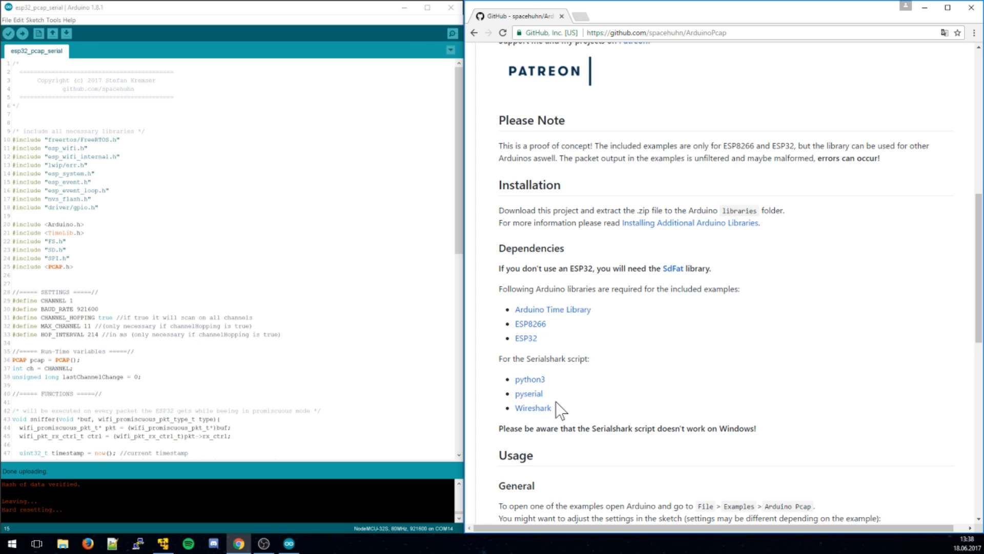
pyautogui.moveTo(681, 393)
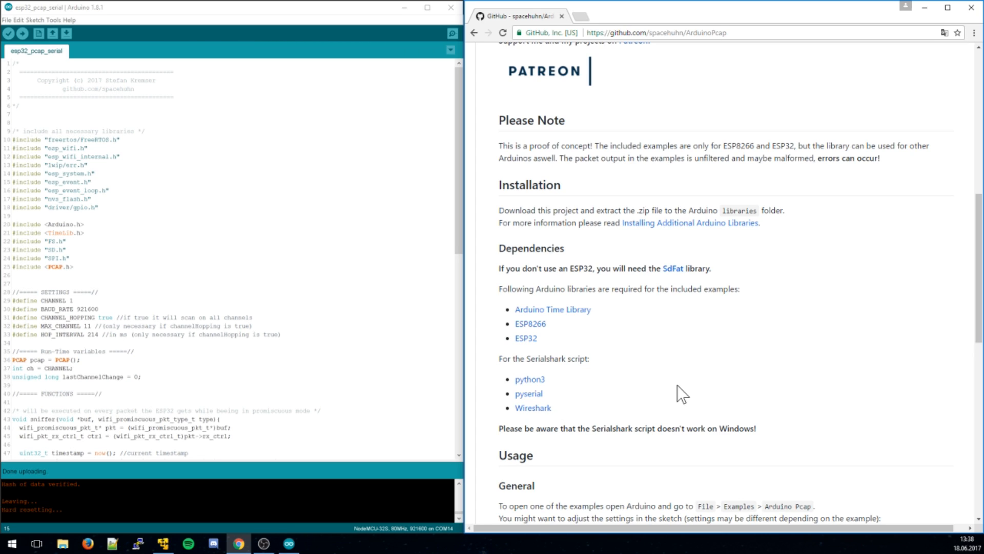
# - Highlight the ESP32 dependency note and visit the greiman/SdFat repository page
pyautogui.doubleClick(580, 268)
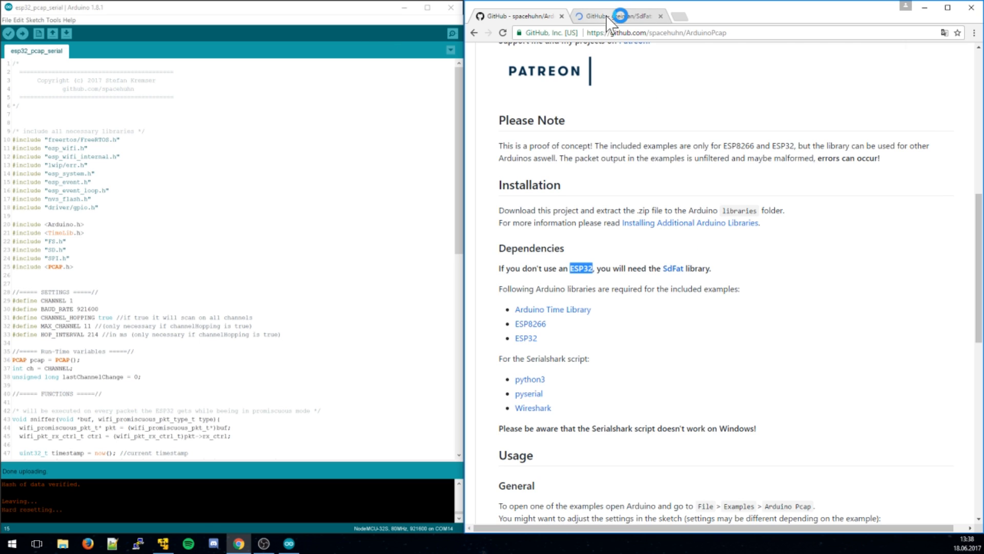
pyautogui.moveTo(618, 16)
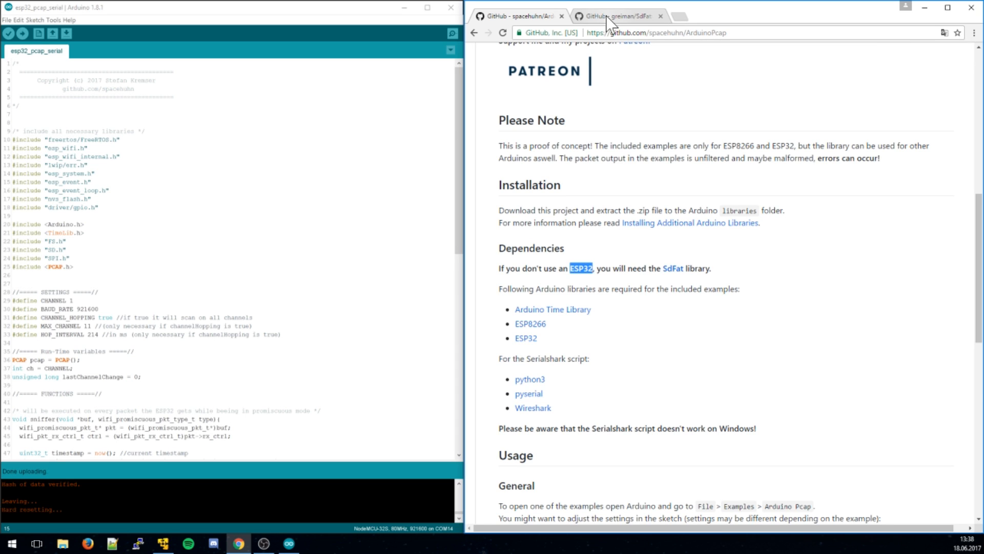
pyautogui.click(618, 16)
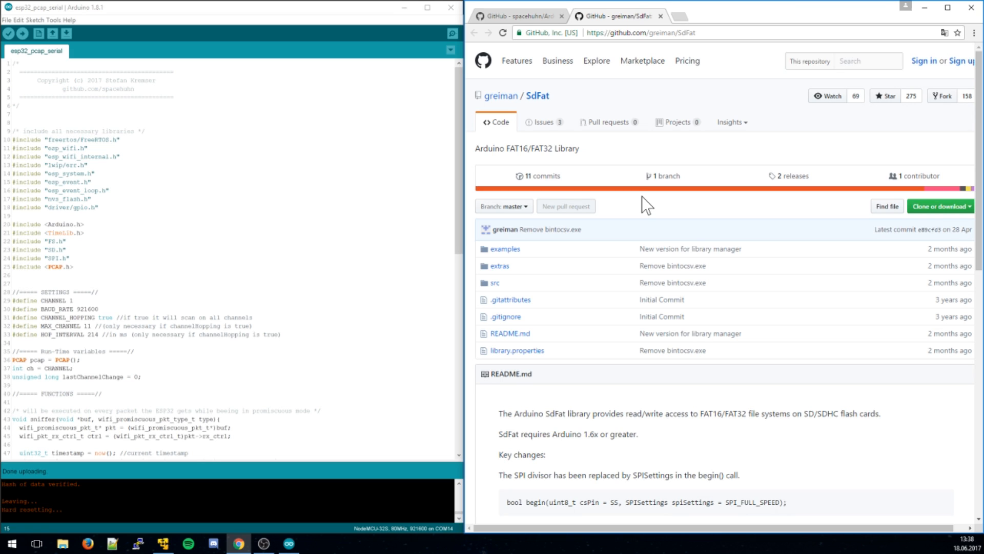
pyautogui.scroll(-3)
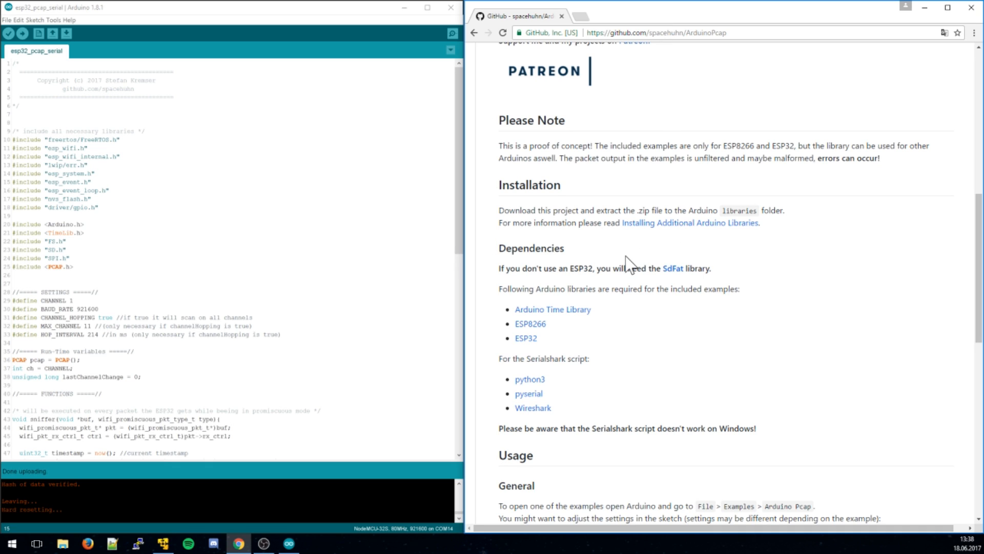
pyautogui.moveTo(311, 496)
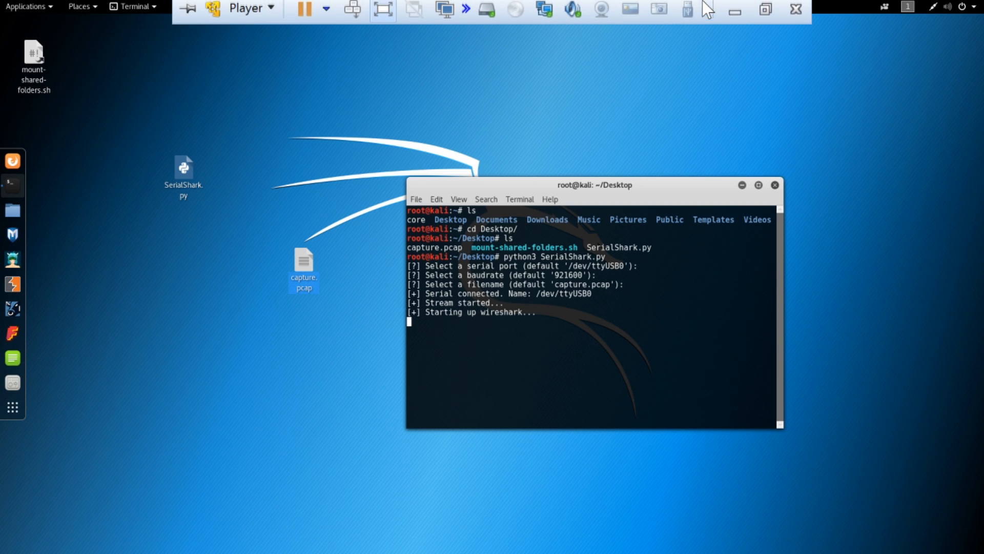
pyautogui.moveTo(734, 13)
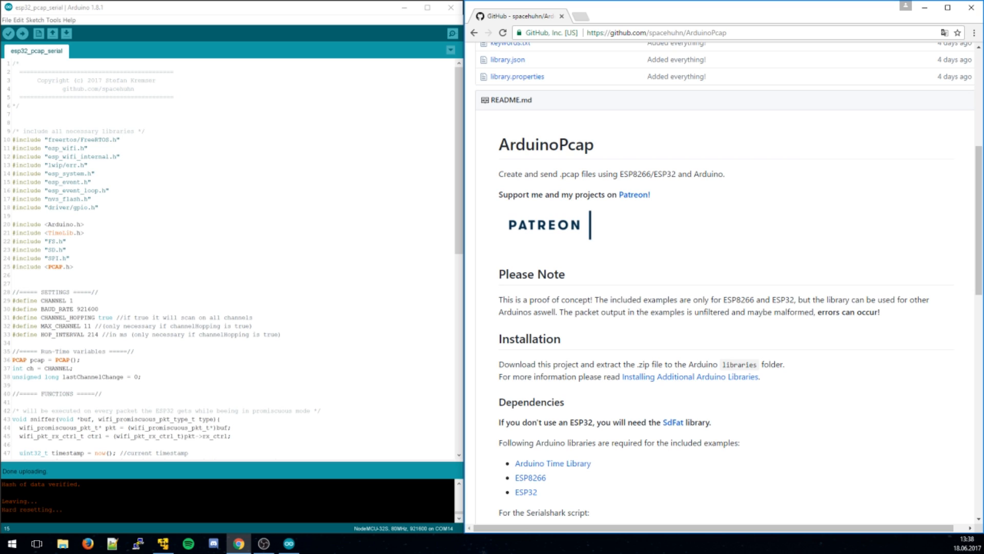
pyautogui.moveTo(711, 200)
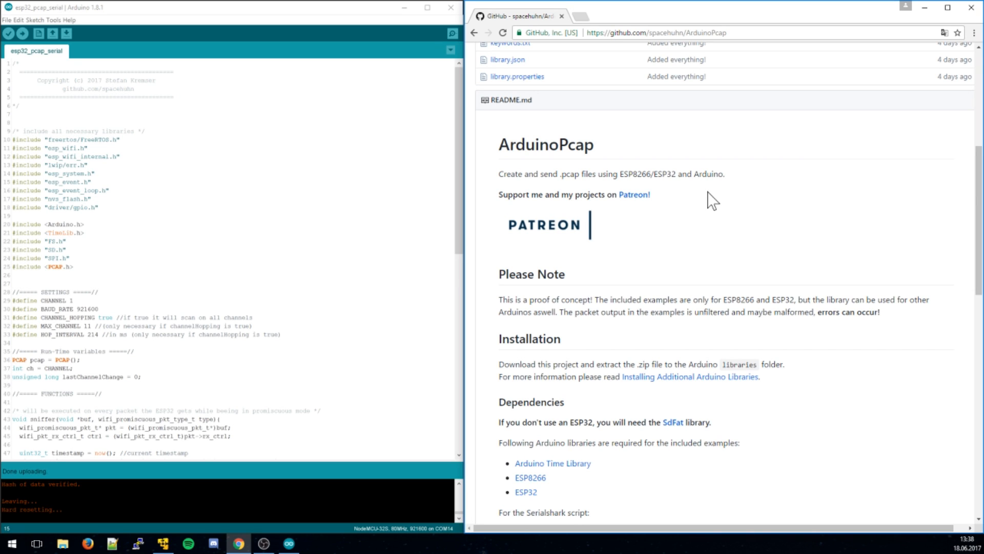
pyautogui.scroll(-3)
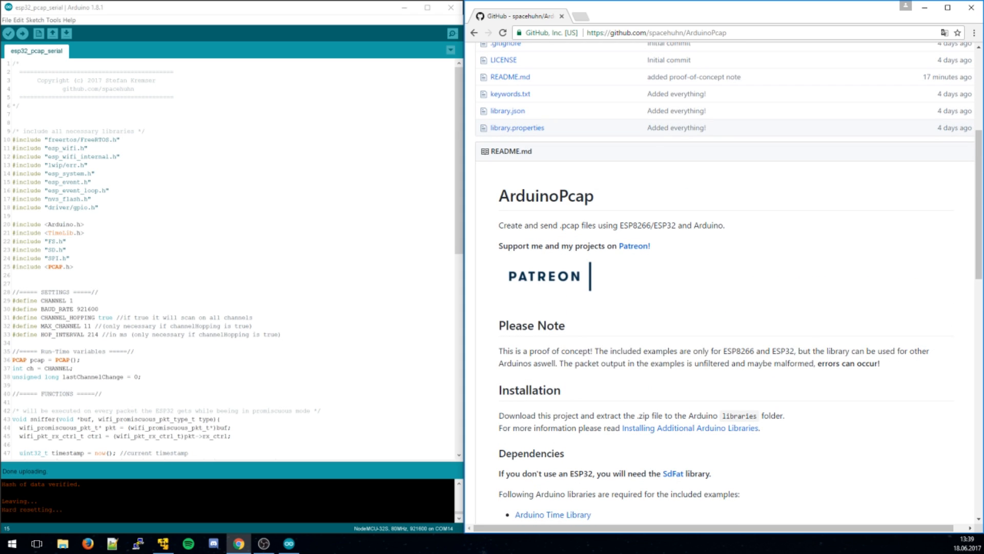
pyautogui.scroll(-3)
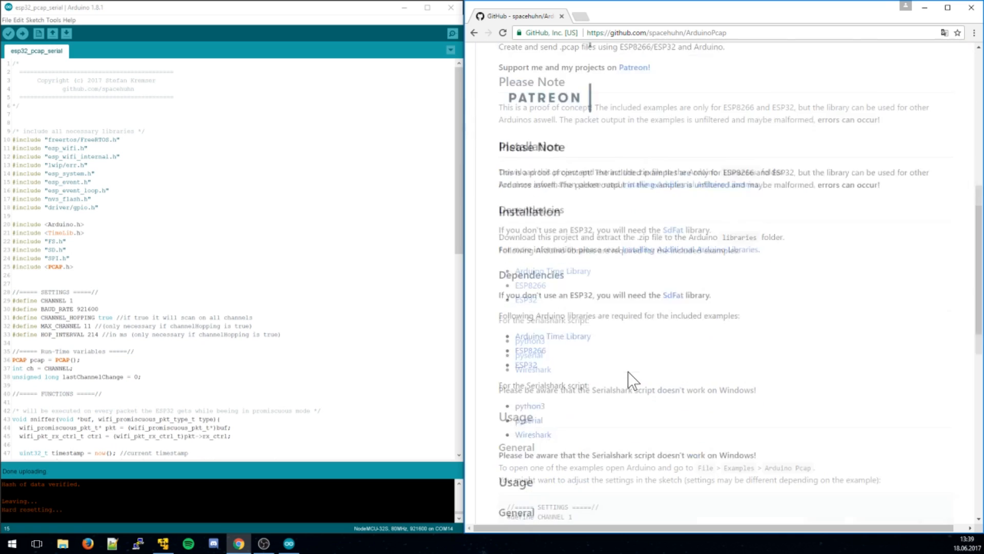
pyautogui.scroll(-3)
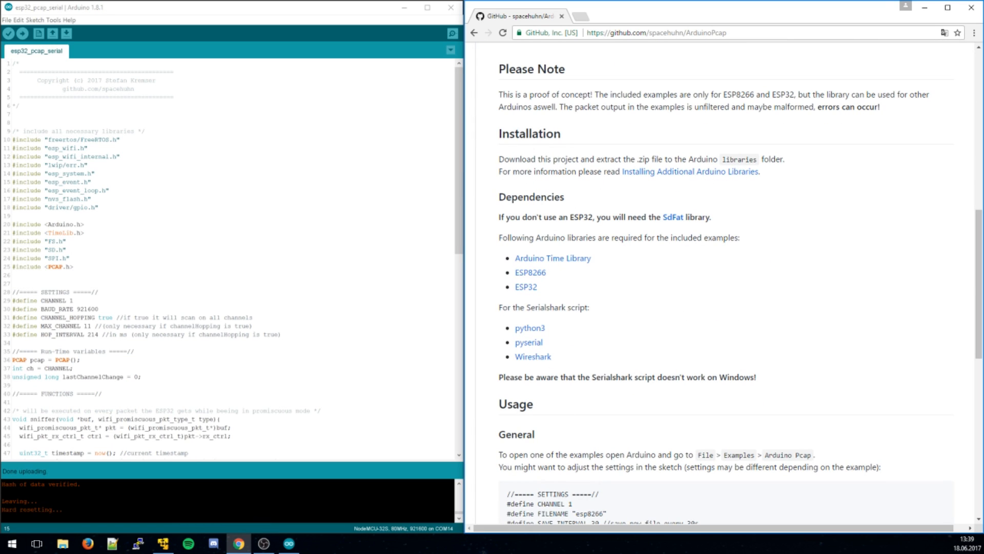
pyautogui.moveTo(288, 543)
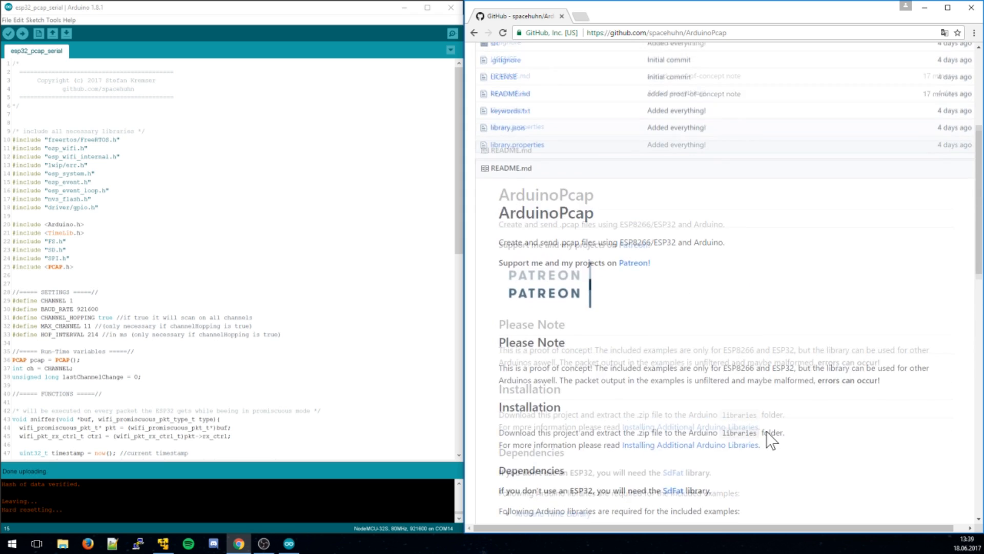
pyautogui.scroll(-3)
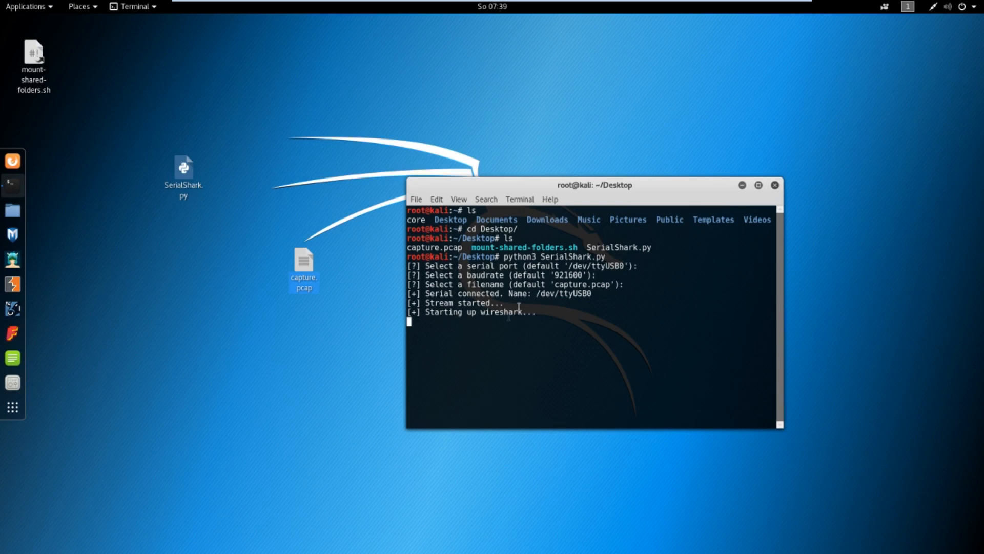
# - Hide the SerialShark terminal so only capture.pcap and SerialShark.py show on the desktop
pyautogui.click(775, 184)
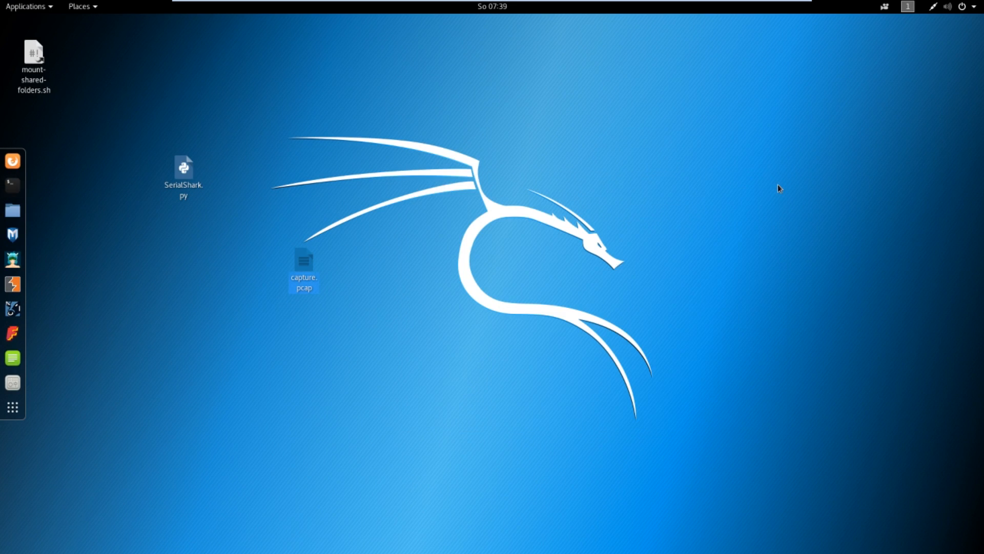